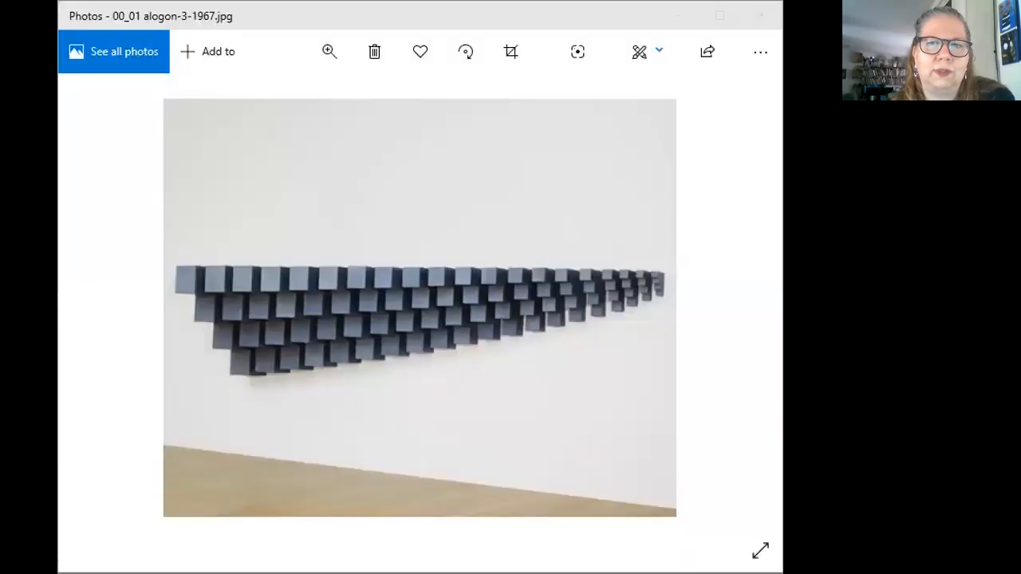
mouse_move(700, 354)
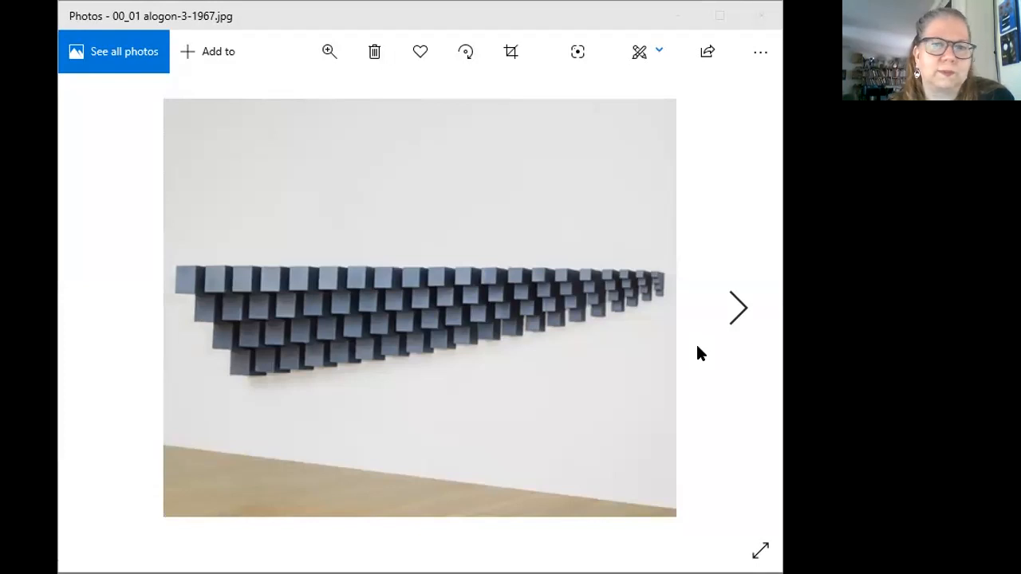
mouse_move(734, 310)
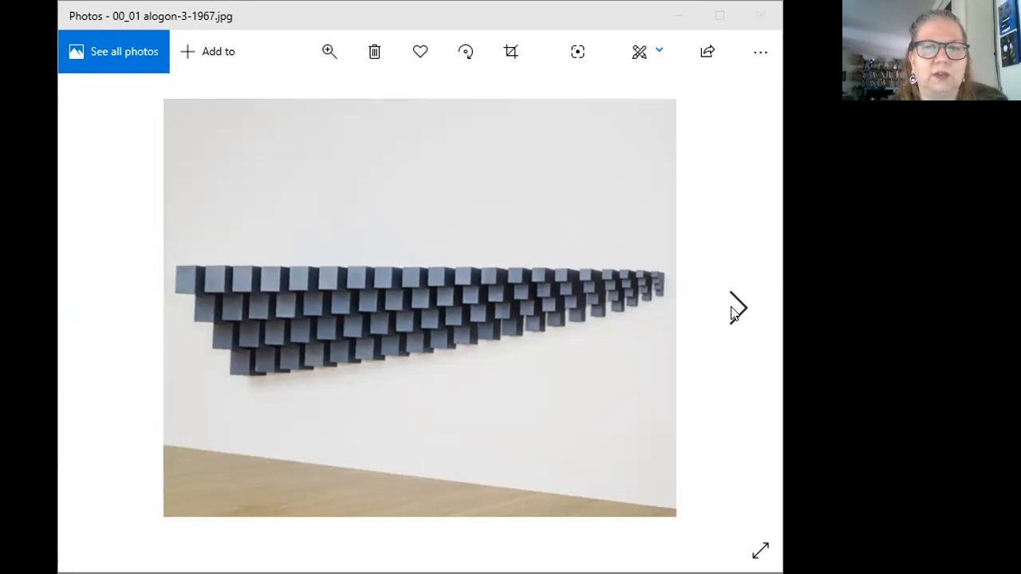
Advance to photo 00_02, the Nonsite Franklin New Jersey 1968 rock-filled boxes.
left_click(737, 309)
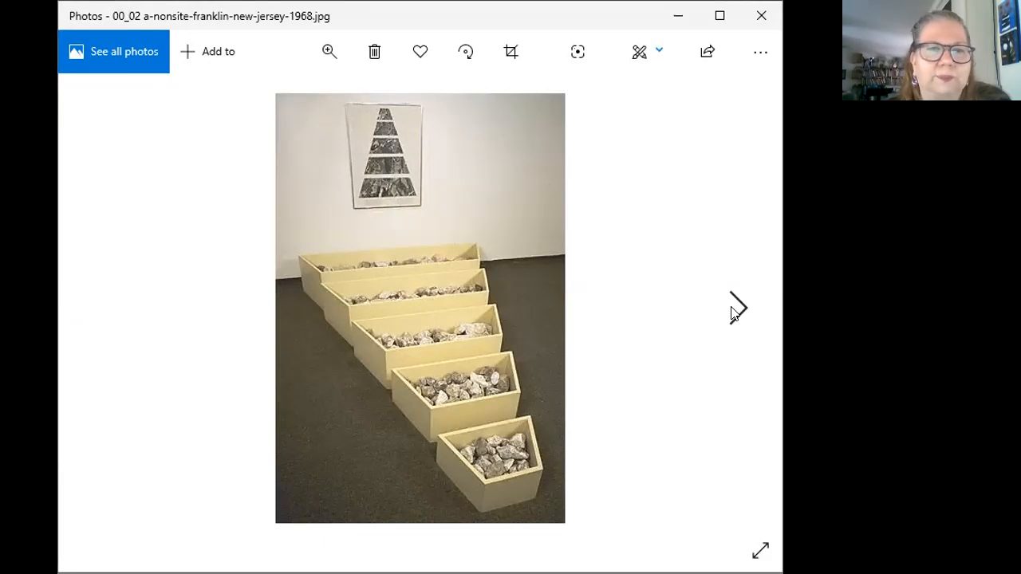
mouse_move(407, 268)
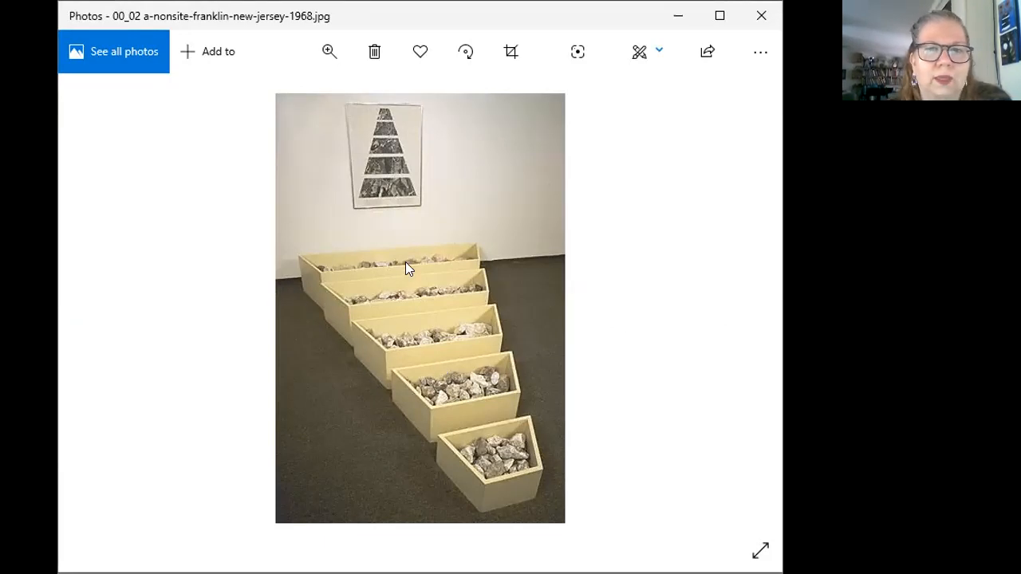
mouse_move(398, 134)
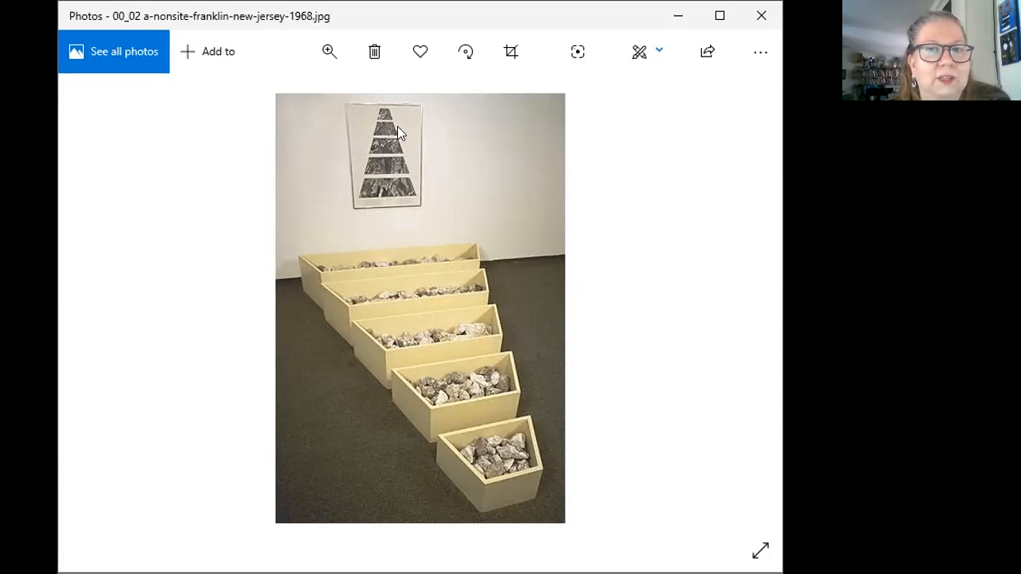
mouse_move(400, 198)
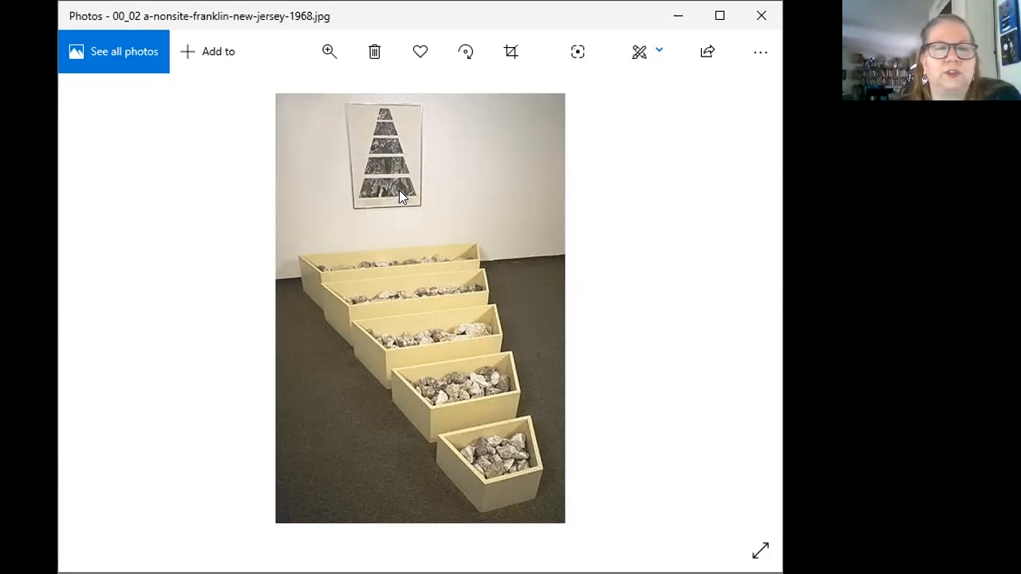
mouse_move(367, 288)
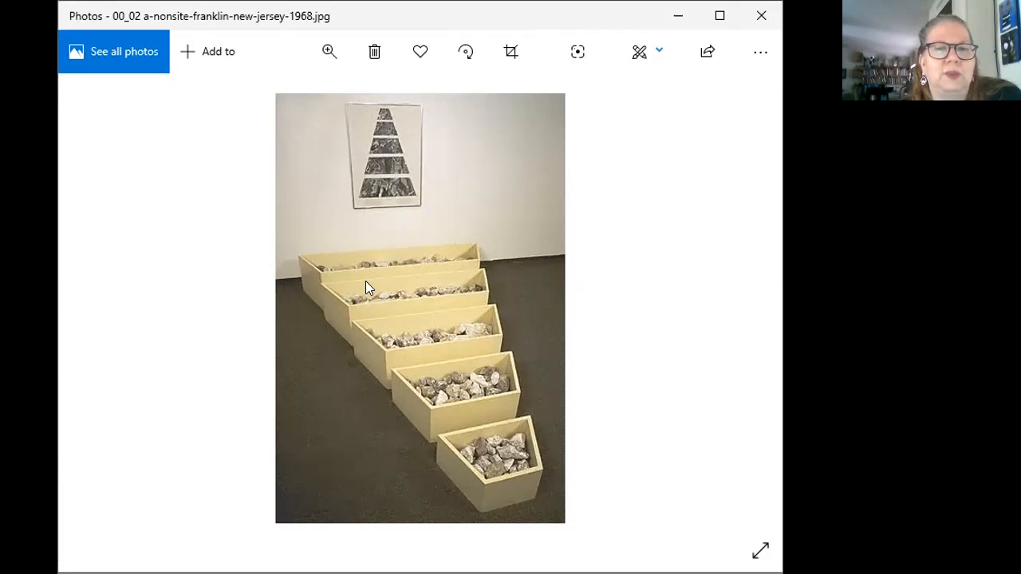
mouse_move(488, 469)
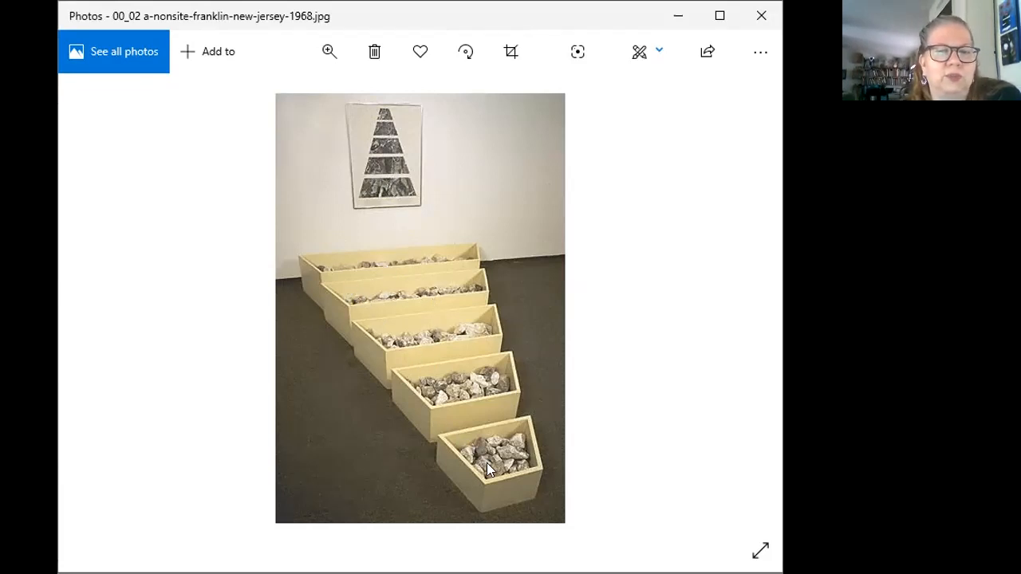
mouse_move(735, 310)
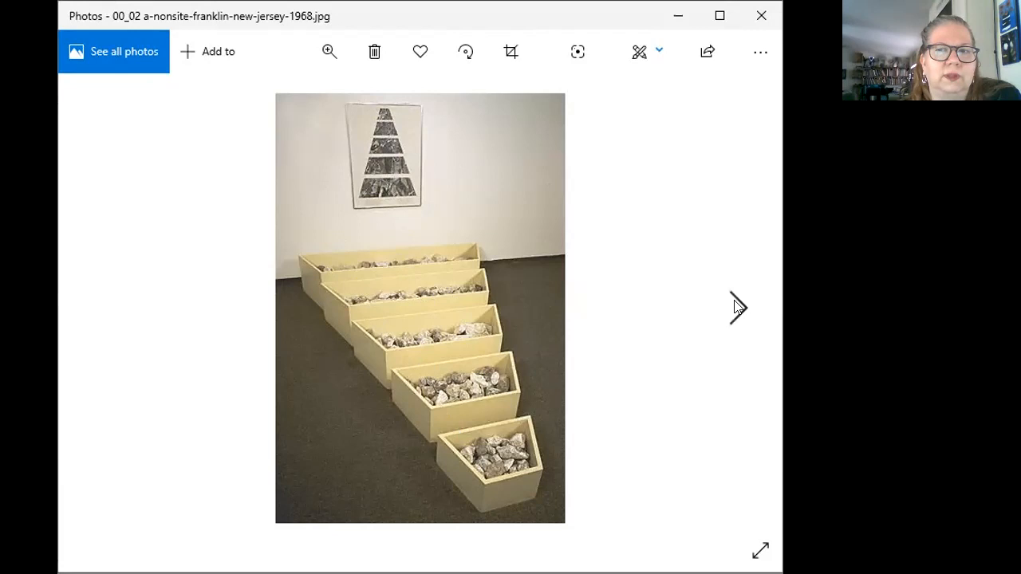
Advance through 00_03 mirror-and-crushed-shells-1969 to 00_04 mirrors-and-shelly-sand-1970.
left_click(733, 308)
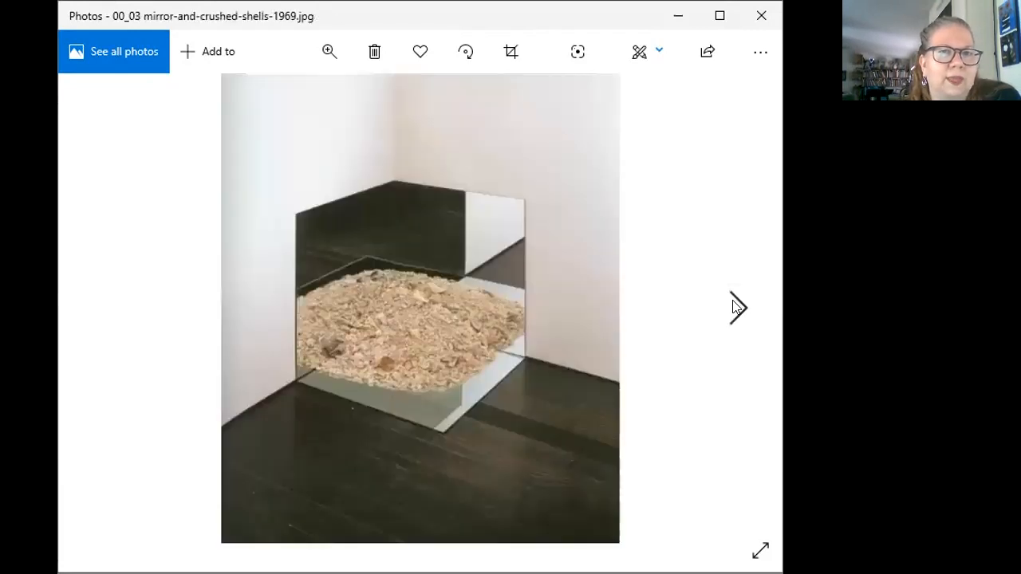
mouse_move(491, 300)
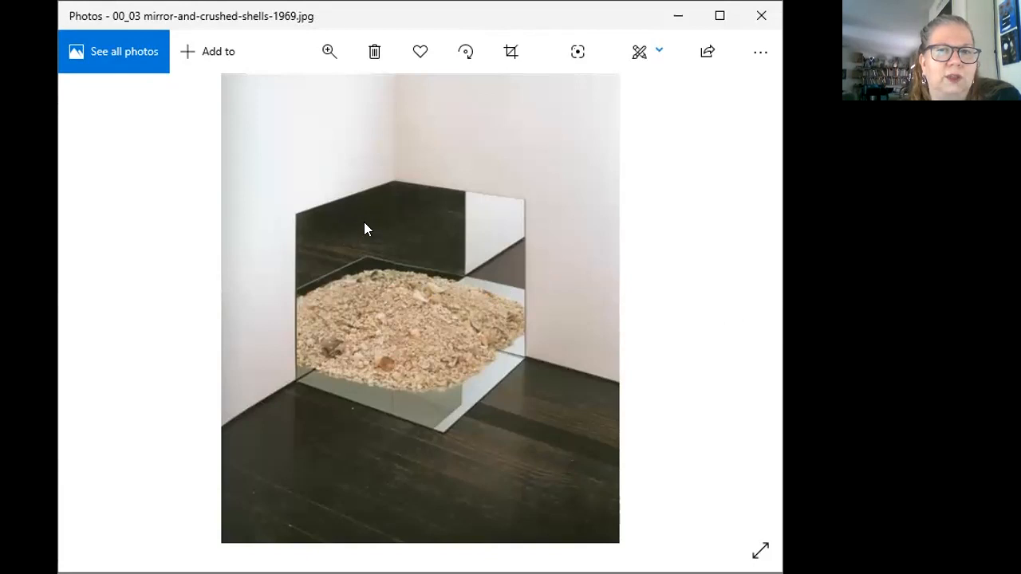
mouse_move(383, 412)
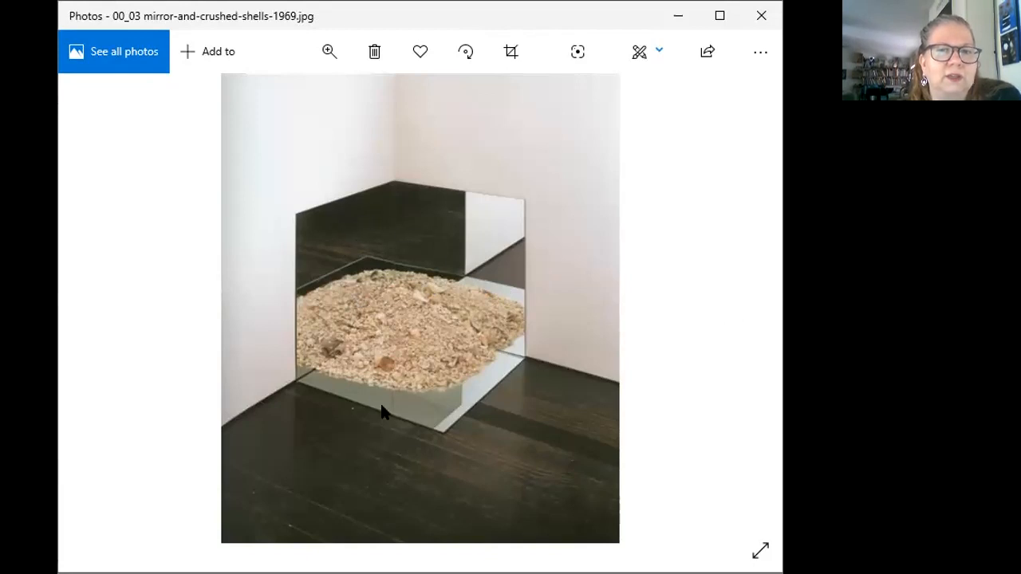
mouse_move(413, 364)
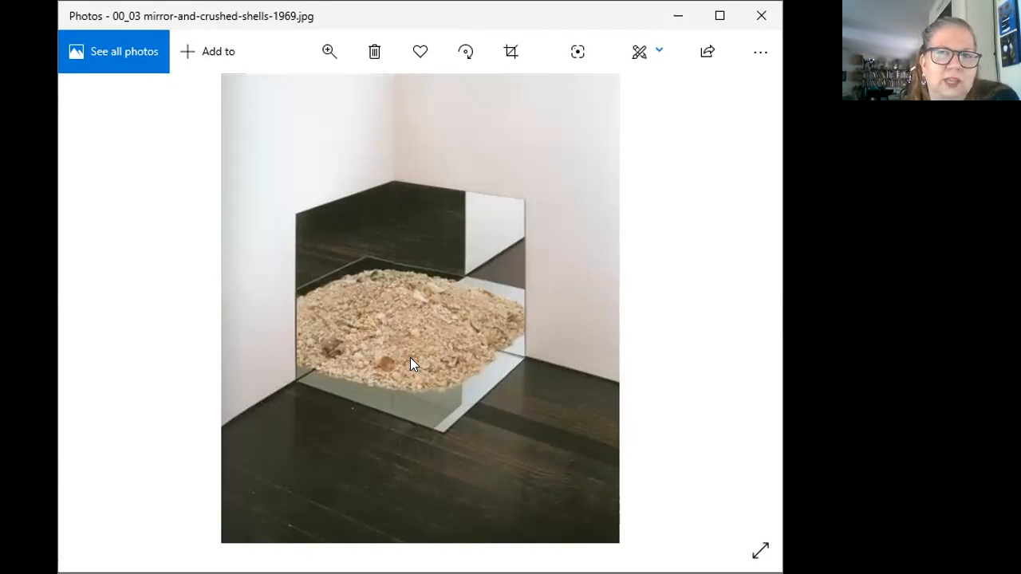
mouse_move(688, 375)
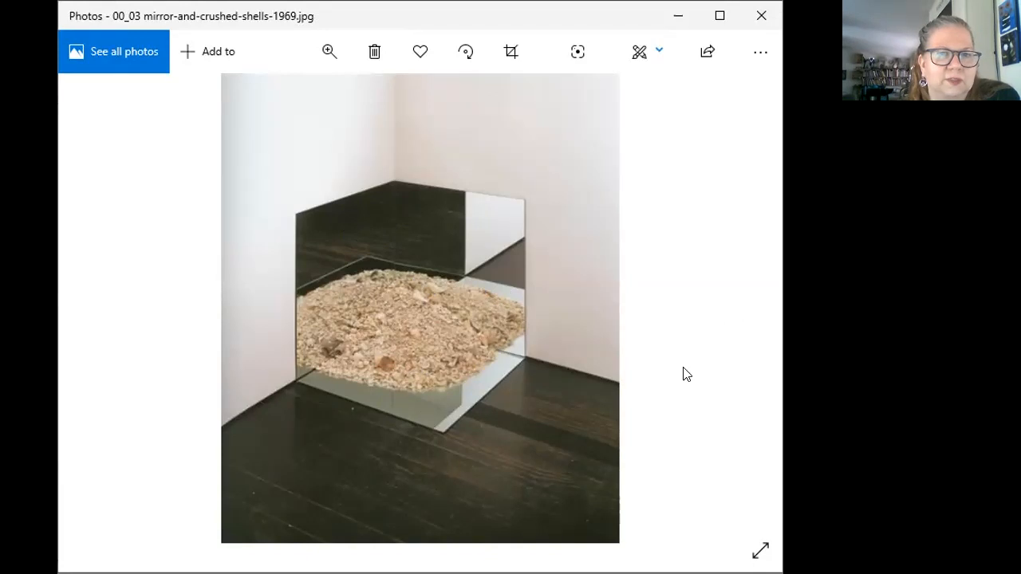
left_click(737, 308)
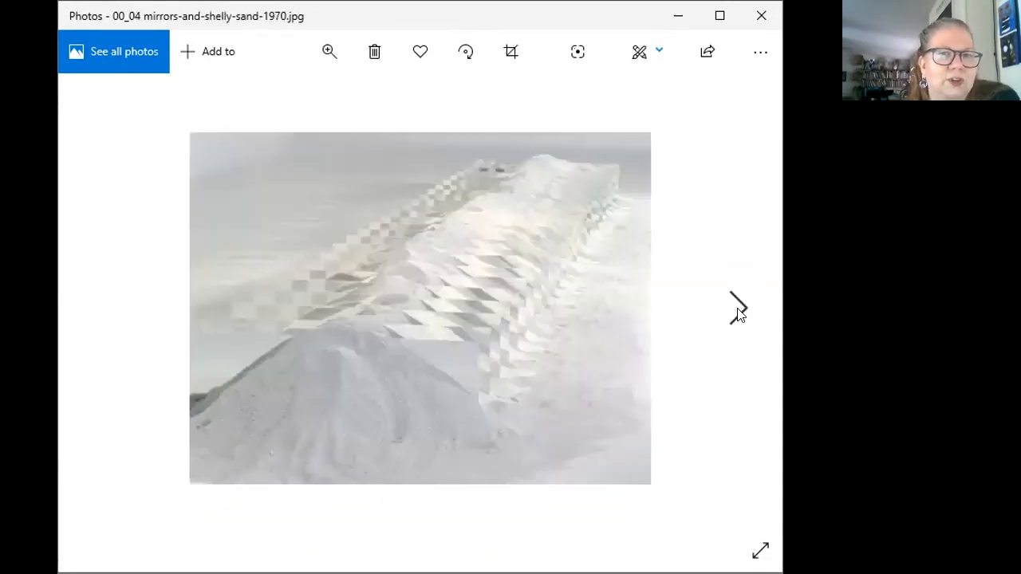
mouse_move(455, 359)
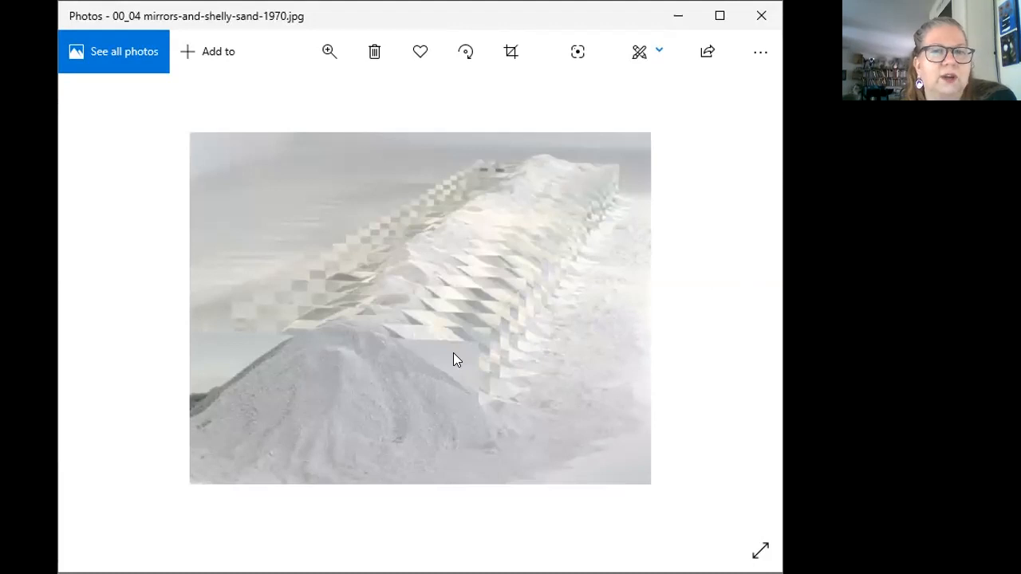
mouse_move(599, 179)
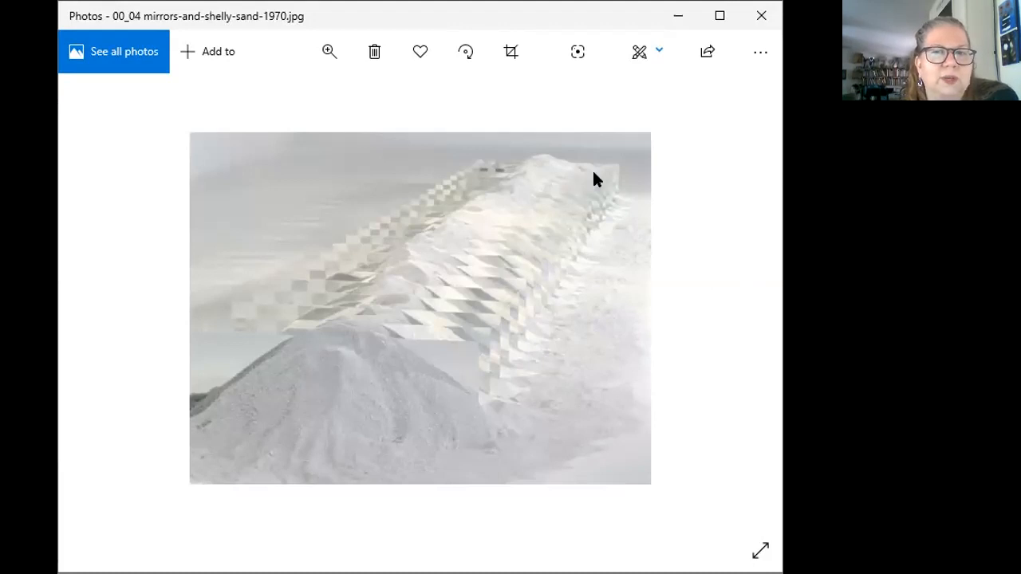
mouse_move(469, 169)
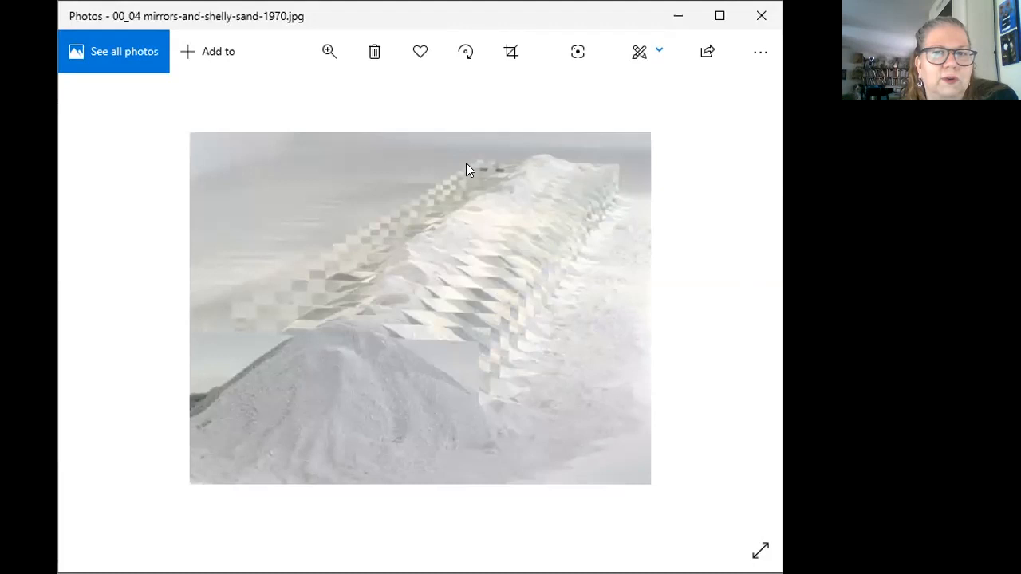
mouse_move(415, 284)
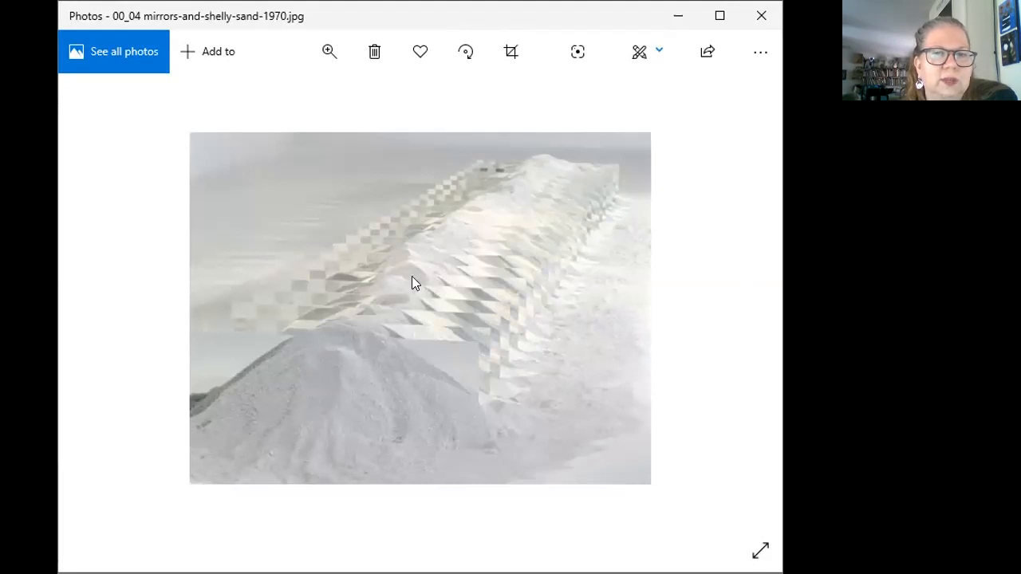
mouse_move(603, 342)
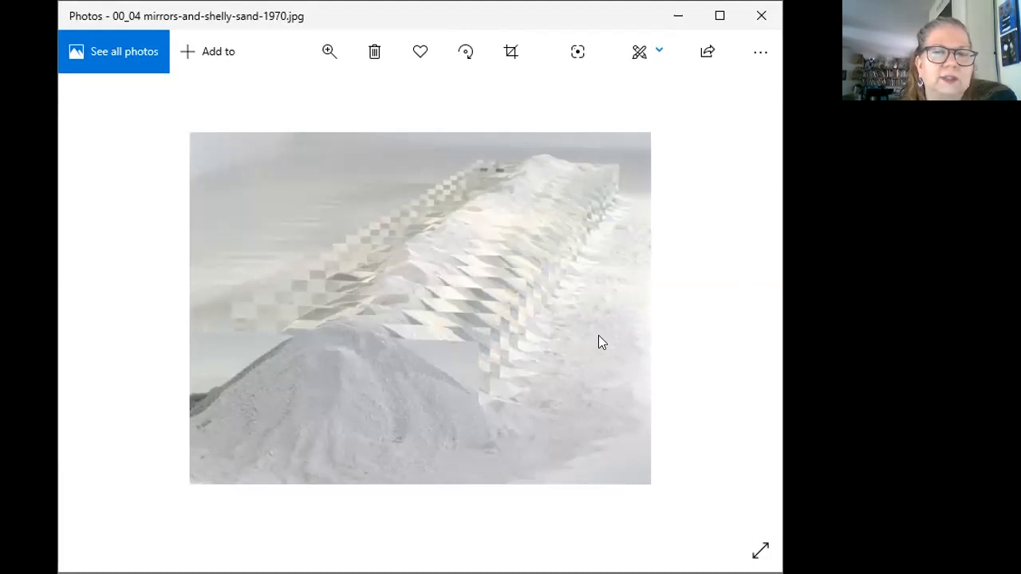
mouse_move(593, 376)
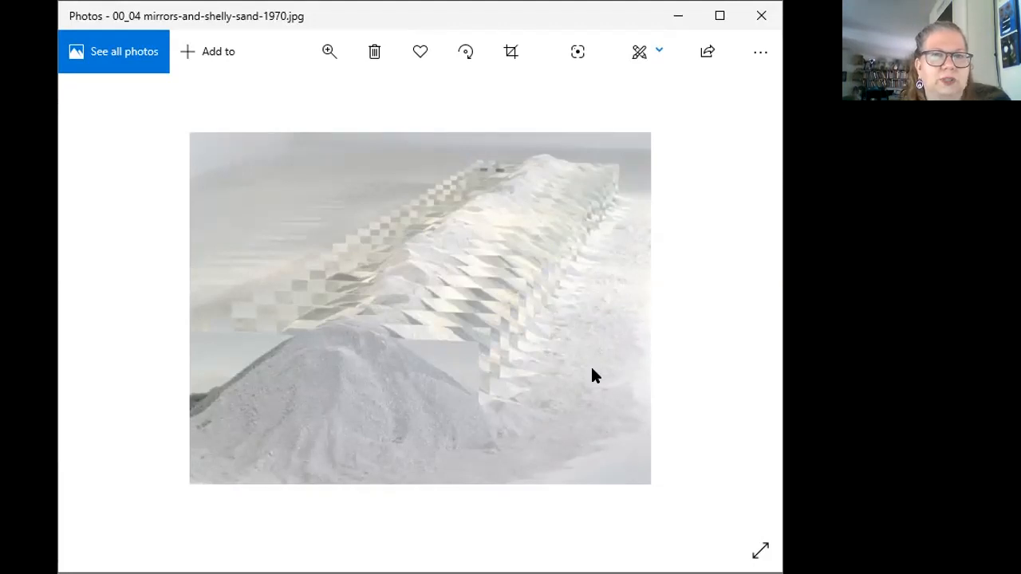
mouse_move(734, 309)
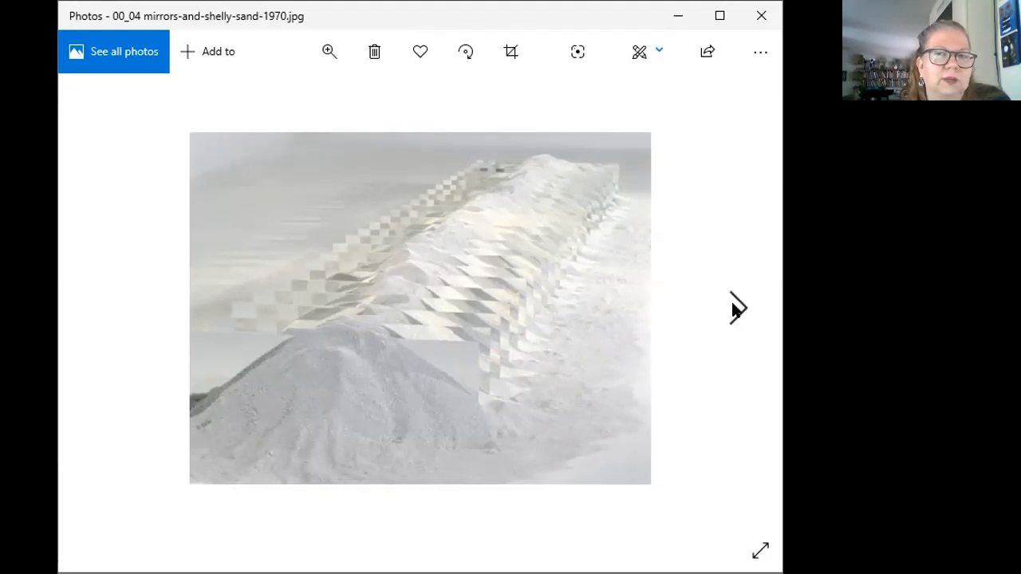
Advance to photo 00_06, the Island of Coal drawing.
left_click(733, 309)
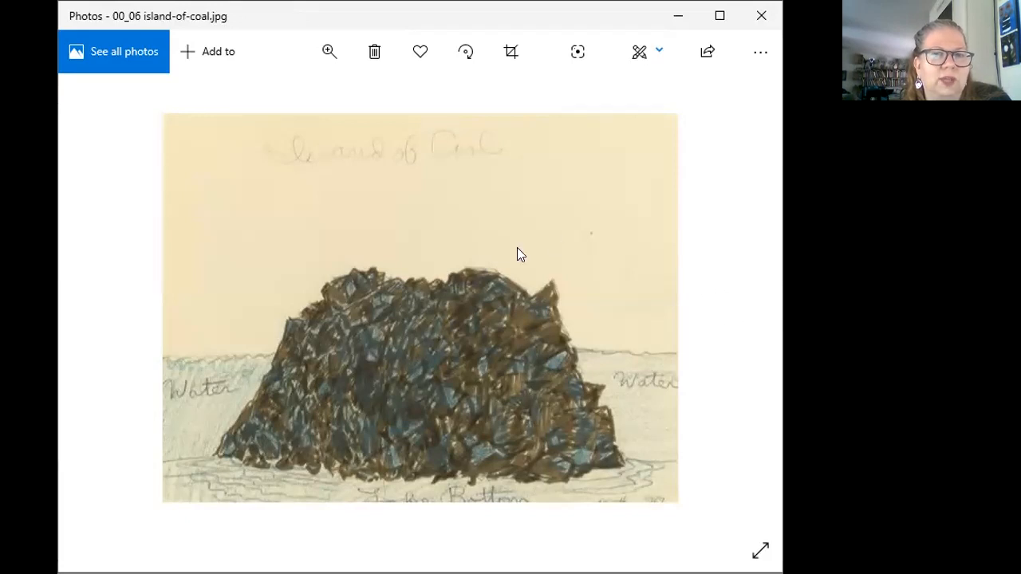
mouse_move(559, 306)
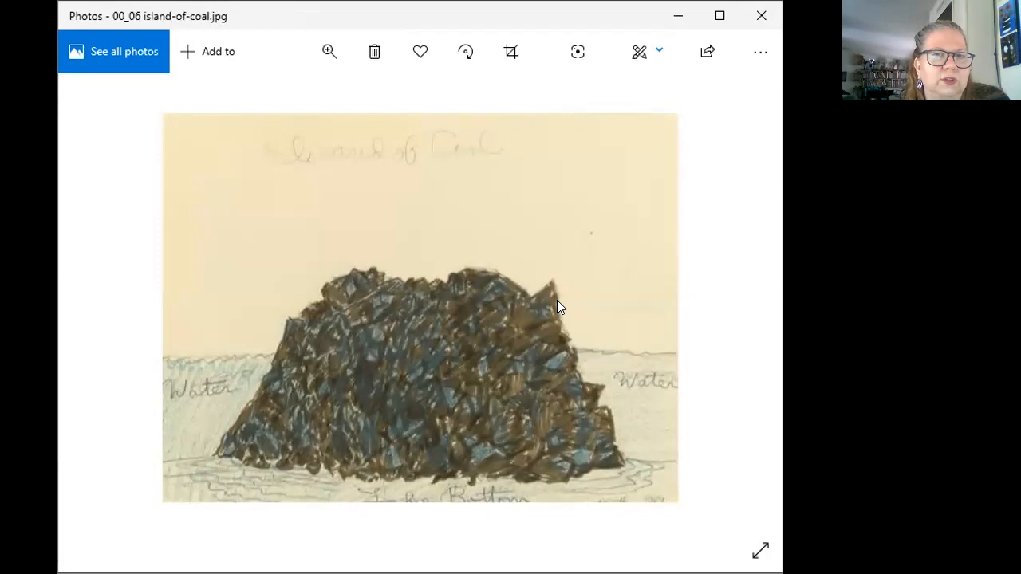
mouse_move(734, 309)
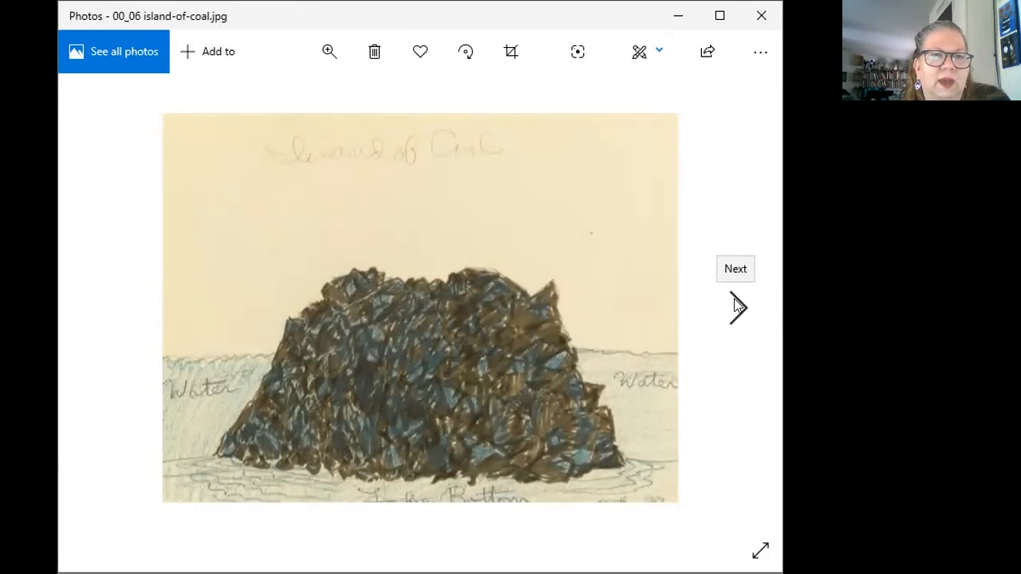
mouse_move(737, 310)
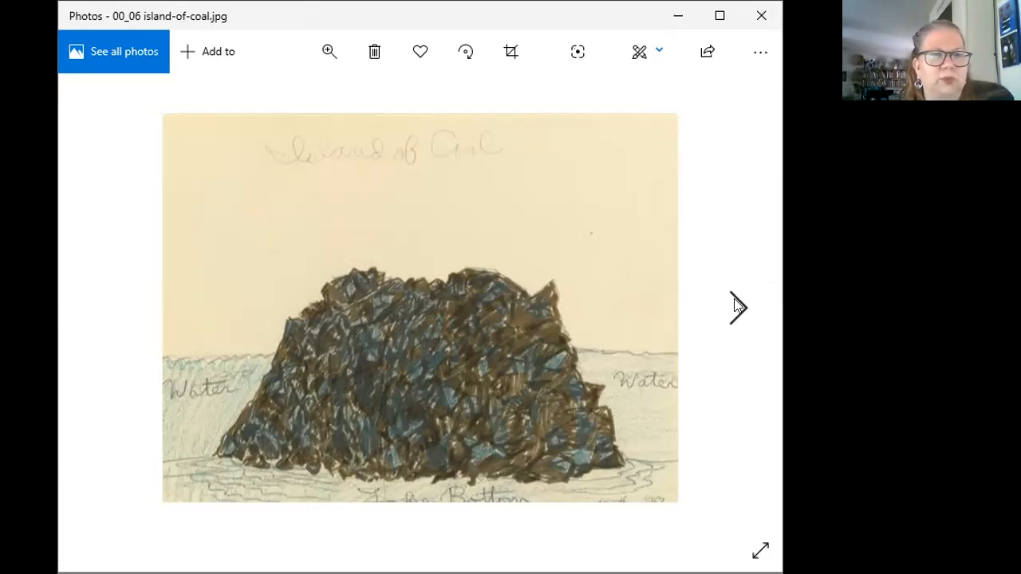
mouse_move(739, 309)
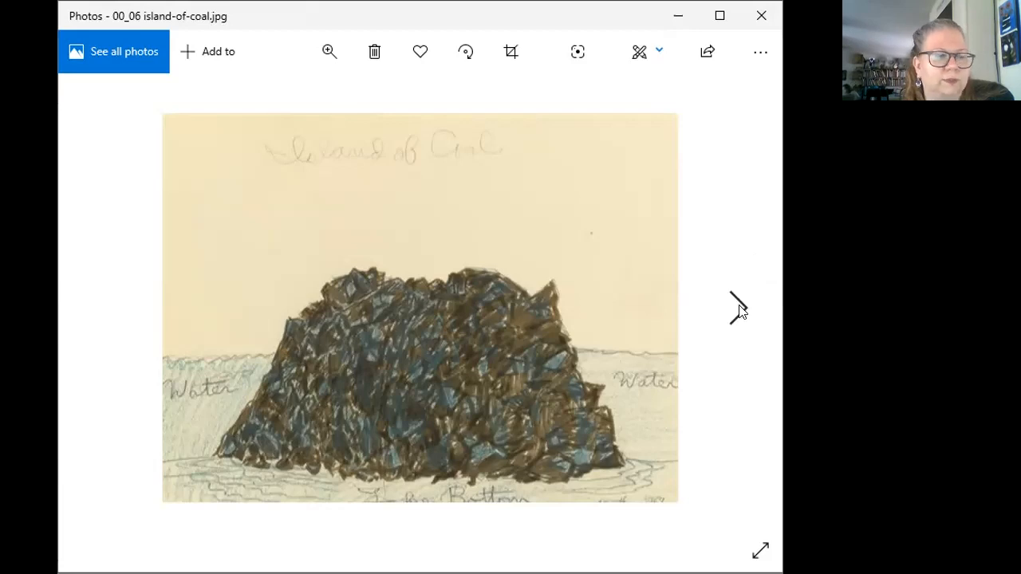
Advance through 00_07 glue-pour-1969 to the asphalt rundown photo.
left_click(735, 309)
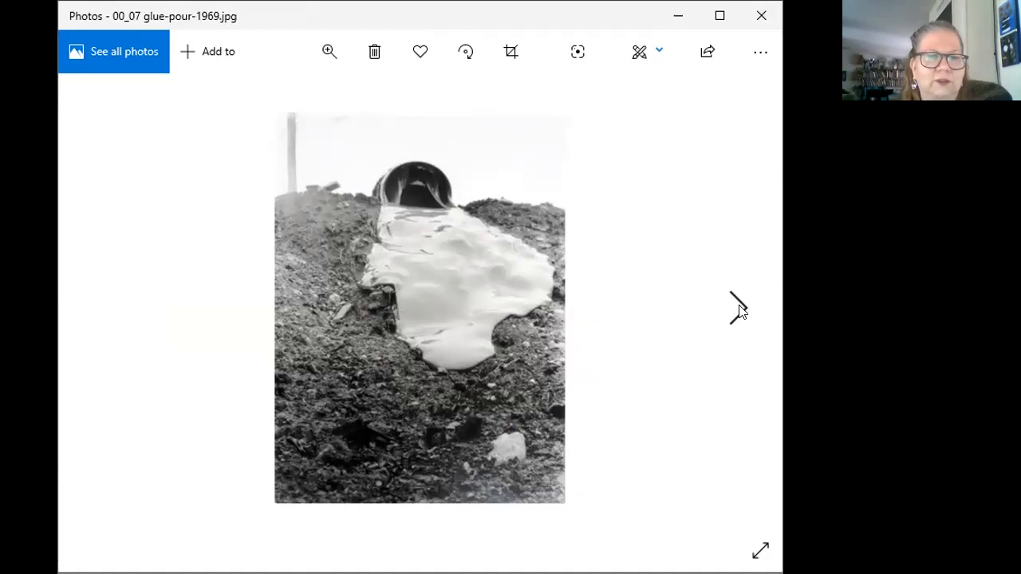
left_click(737, 310)
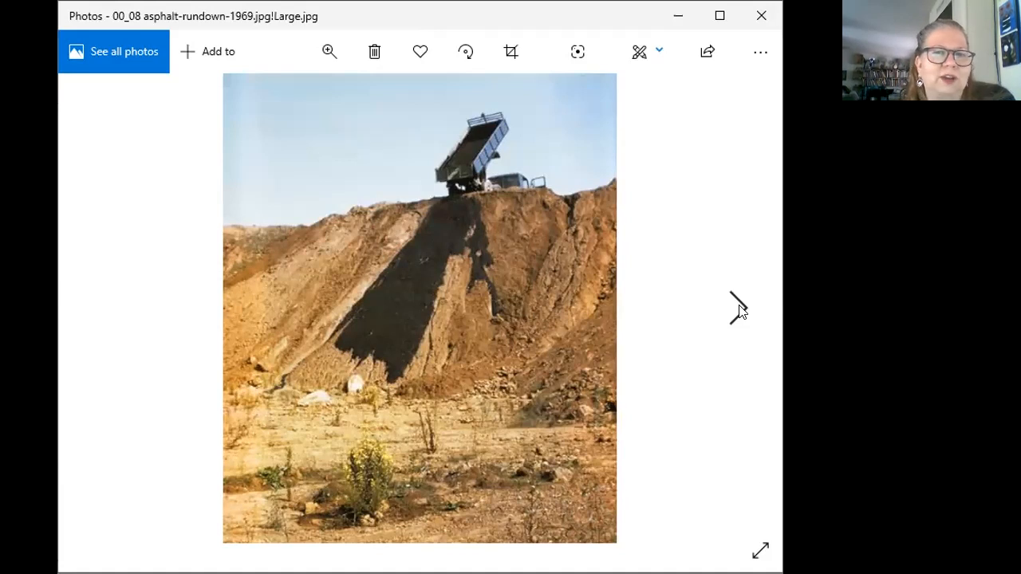
mouse_move(737, 311)
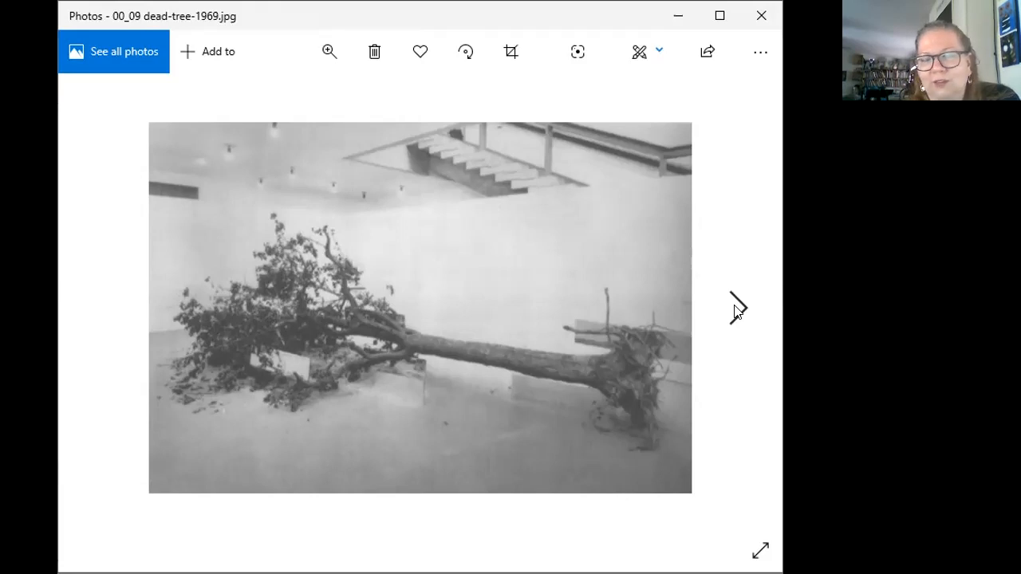
mouse_move(740, 307)
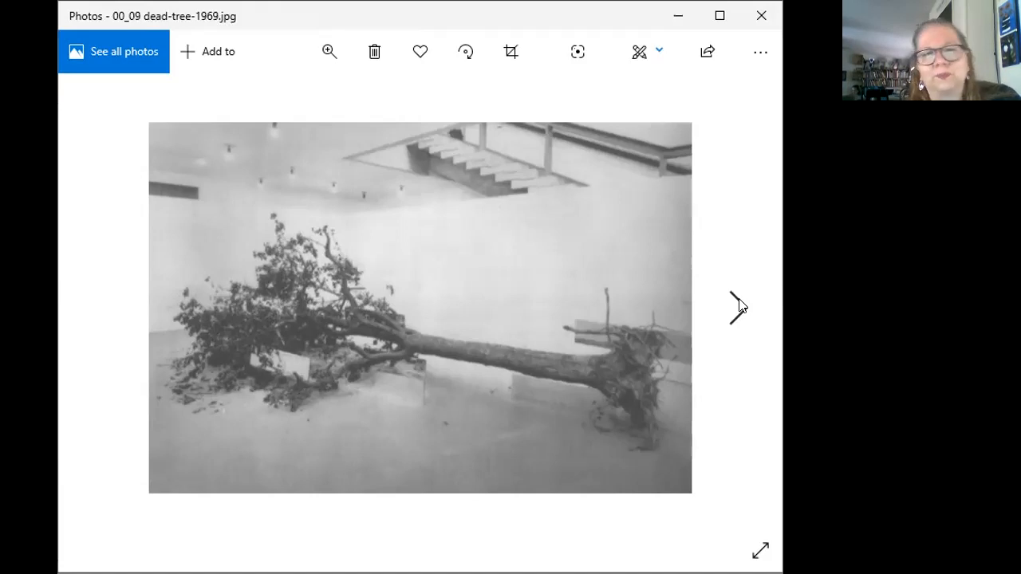
Advance to photo 00_10 partially-buried-woodshed-1970.
left_click(735, 309)
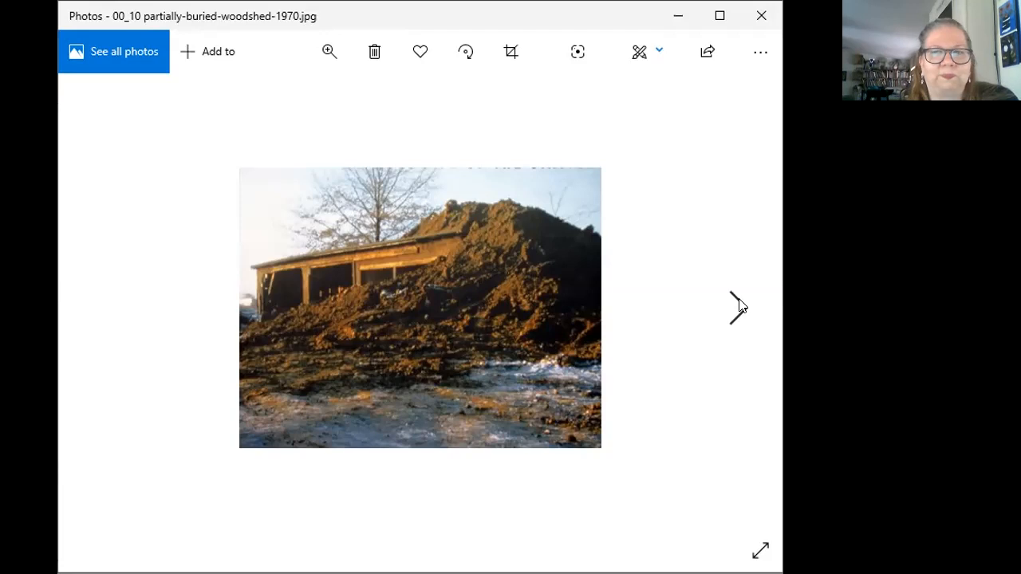
Advance to photo 00_11 Broken_Circle - 1971, the sand spiral in a lake.
left_click(734, 309)
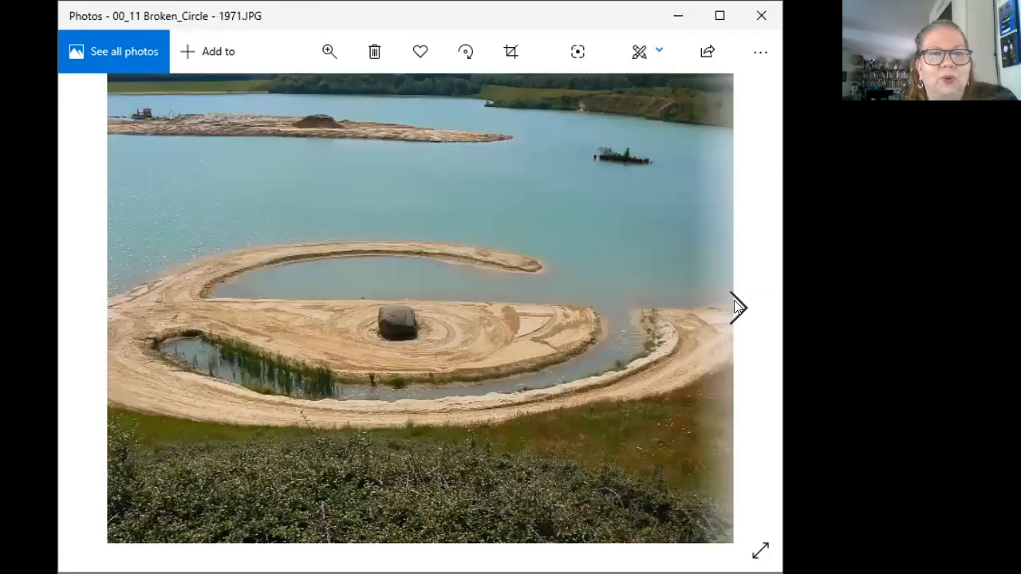
mouse_move(144, 179)
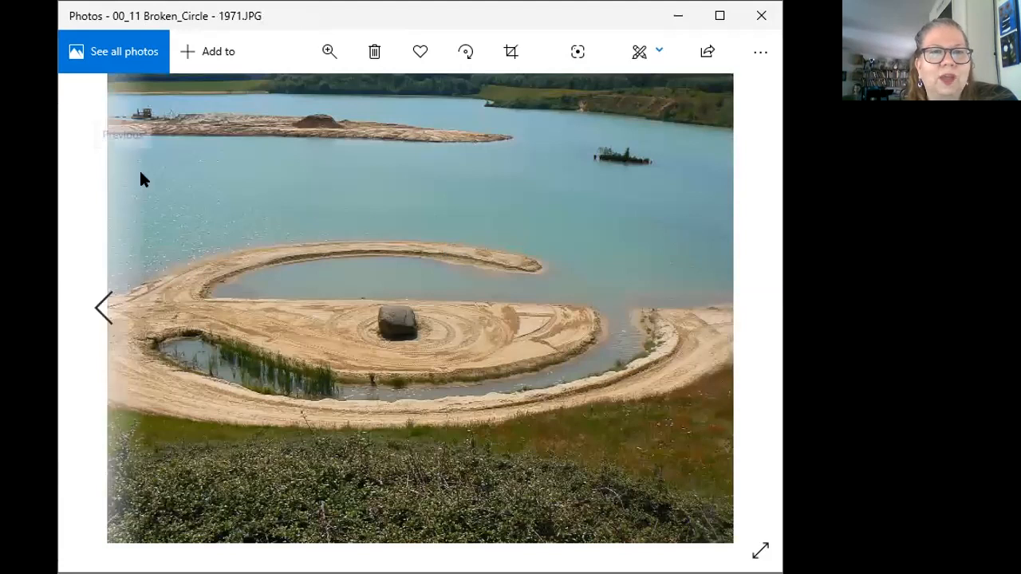
mouse_move(718, 367)
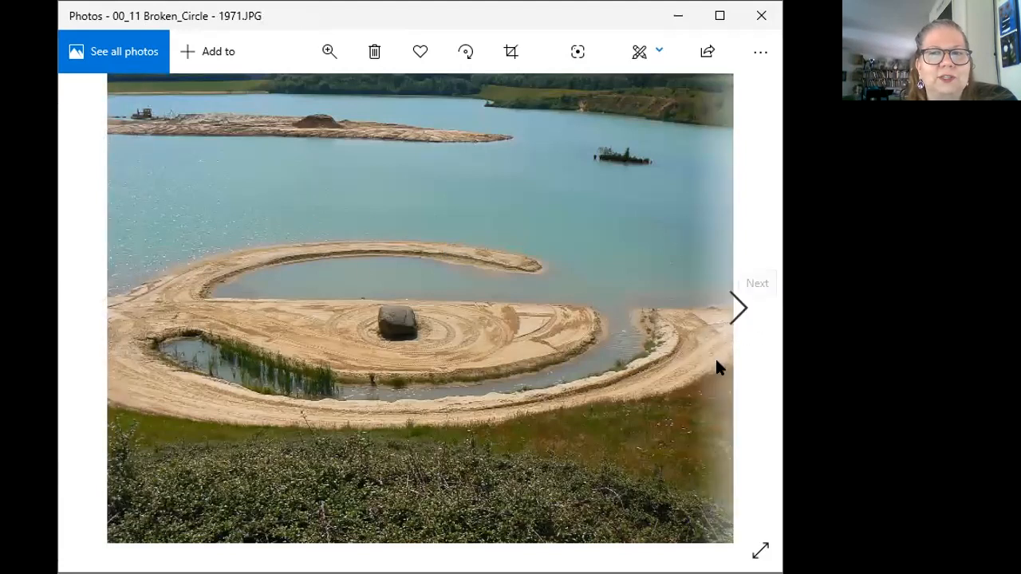
mouse_move(667, 450)
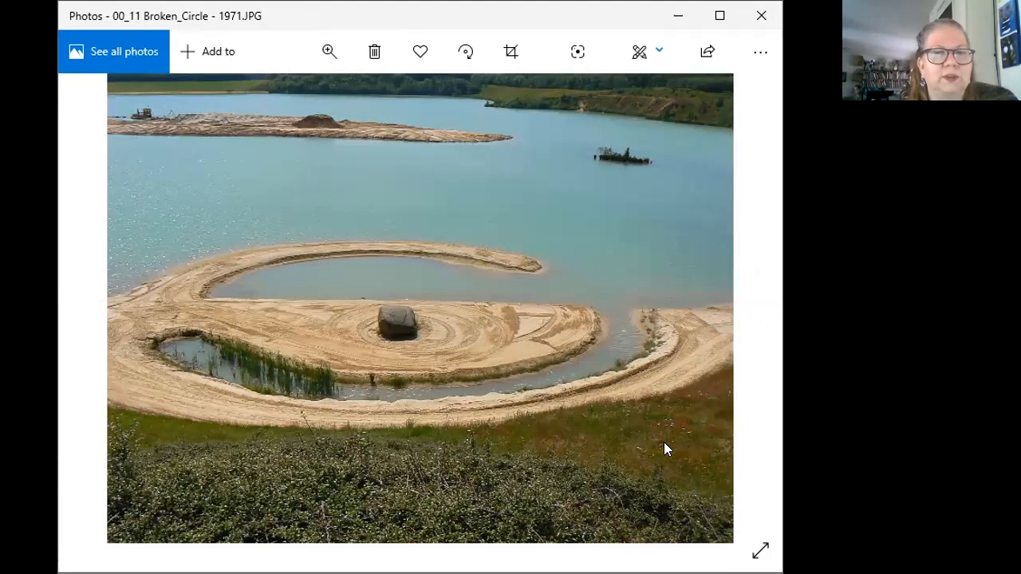
mouse_move(718, 338)
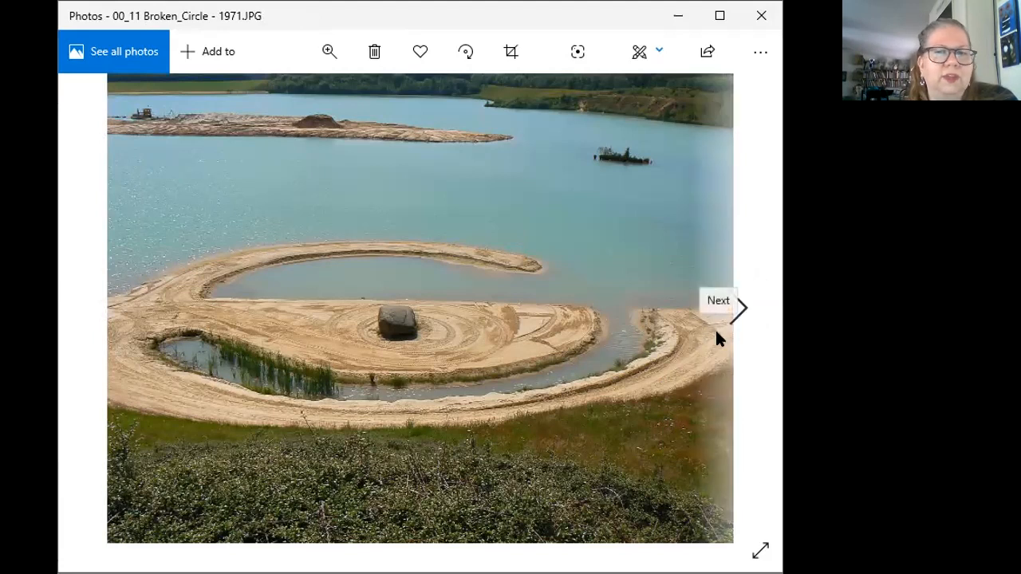
mouse_move(683, 385)
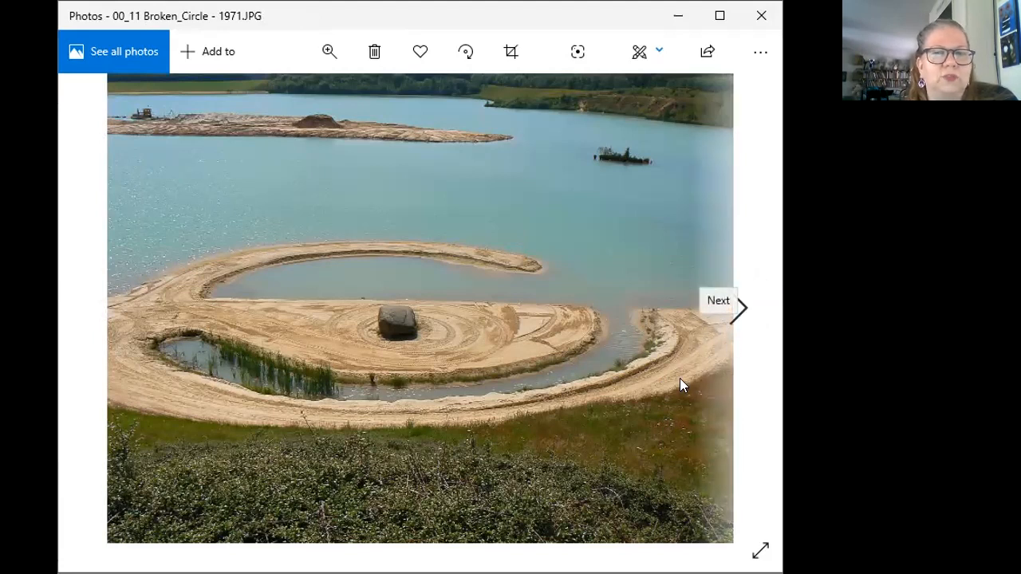
mouse_move(630, 399)
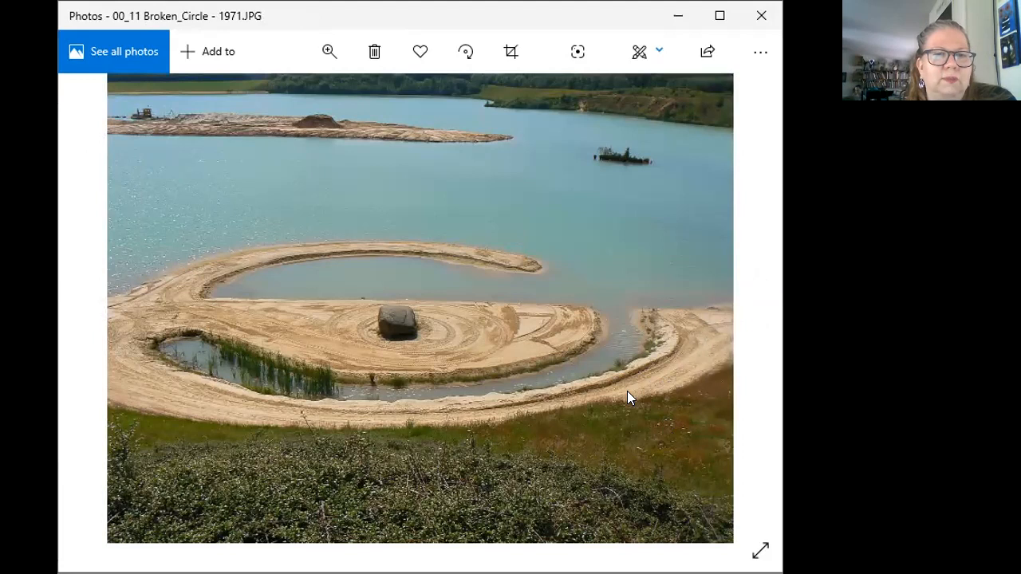
mouse_move(774, 309)
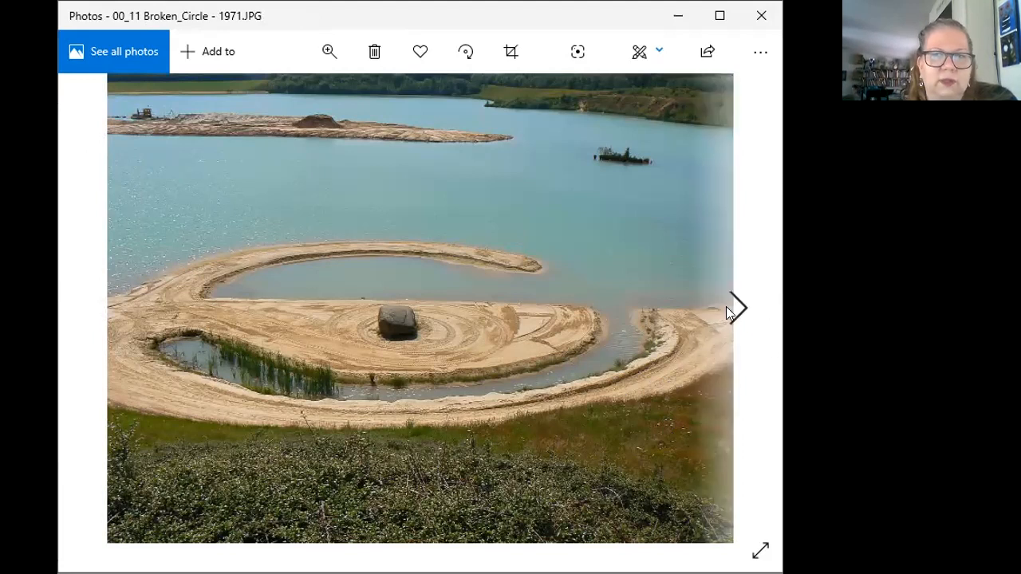
Advance through the two spiral hill photos, 00_12 and 00_13, to 00_14 spiral-jetty-1970.
left_click(735, 309)
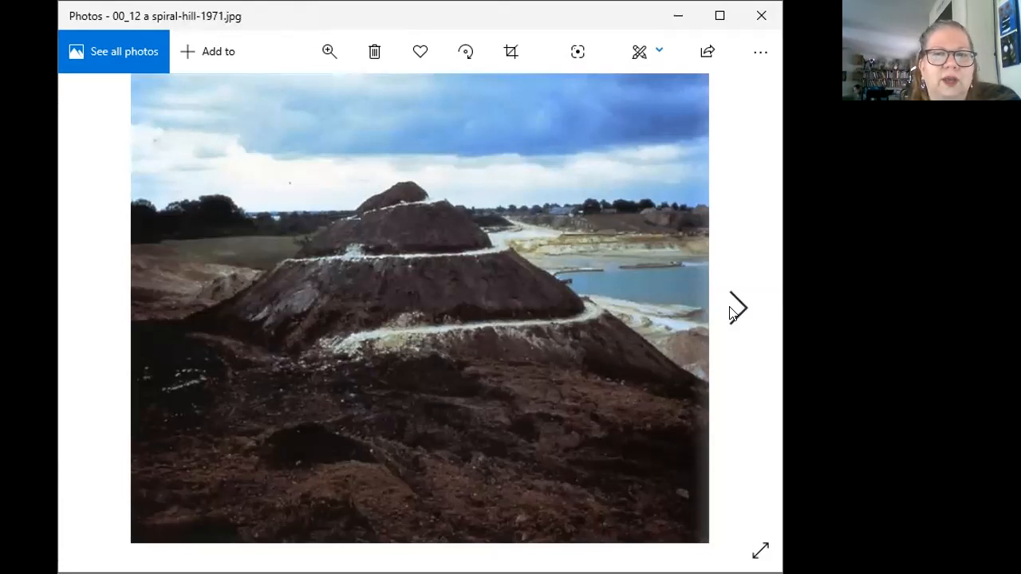
left_click(737, 308)
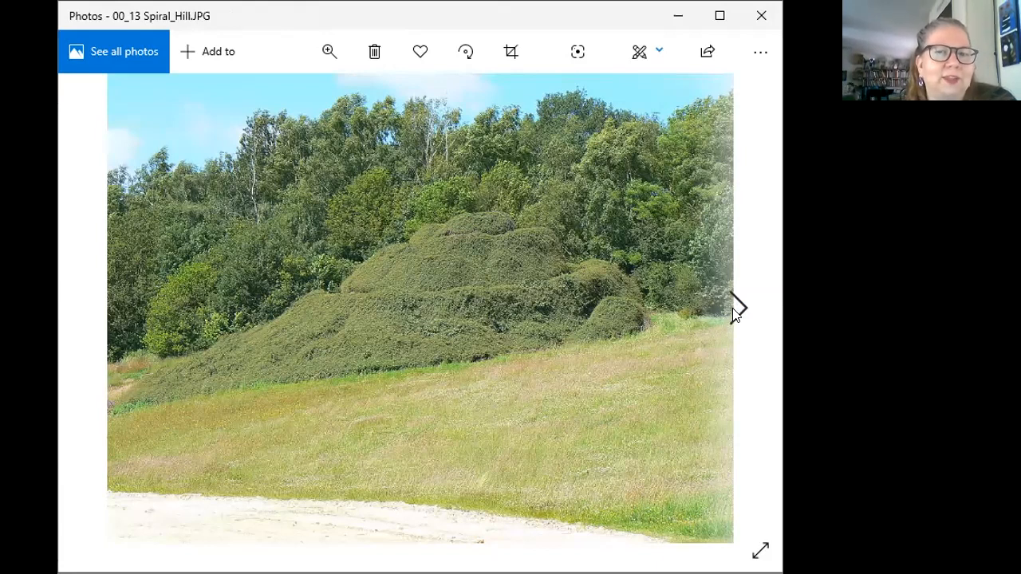
left_click(735, 309)
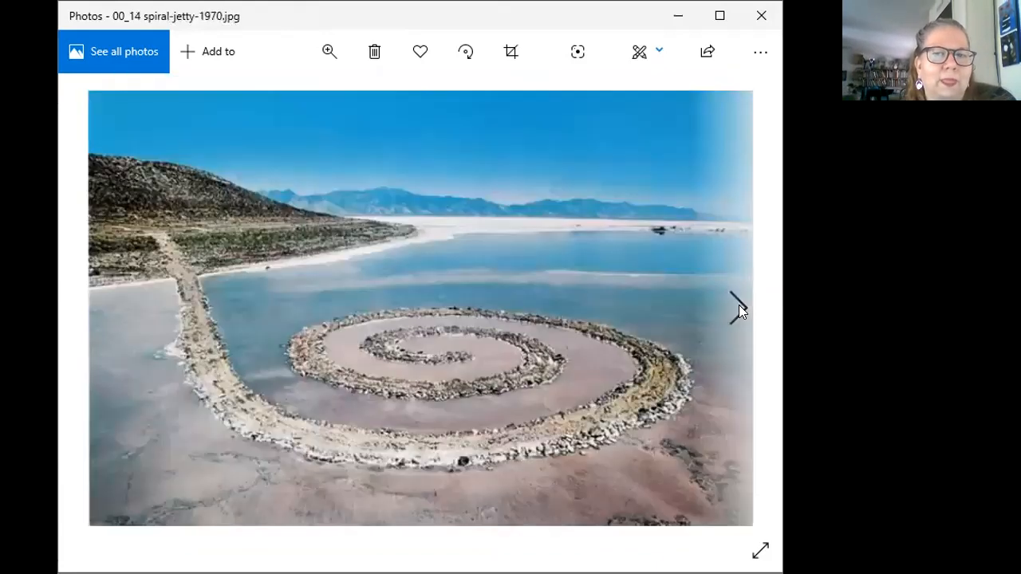
left_click(735, 310)
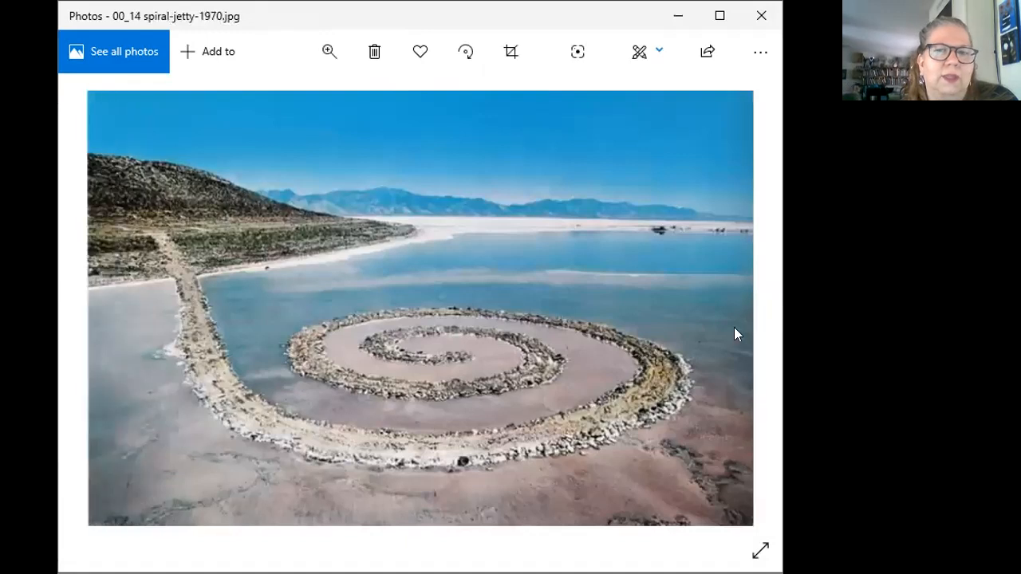
mouse_move(705, 356)
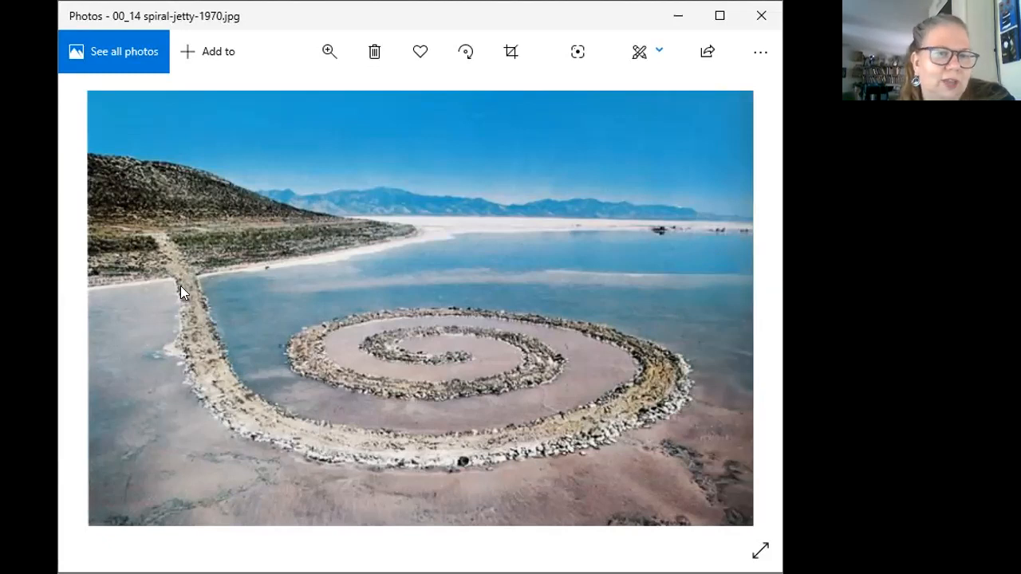
mouse_move(182, 287)
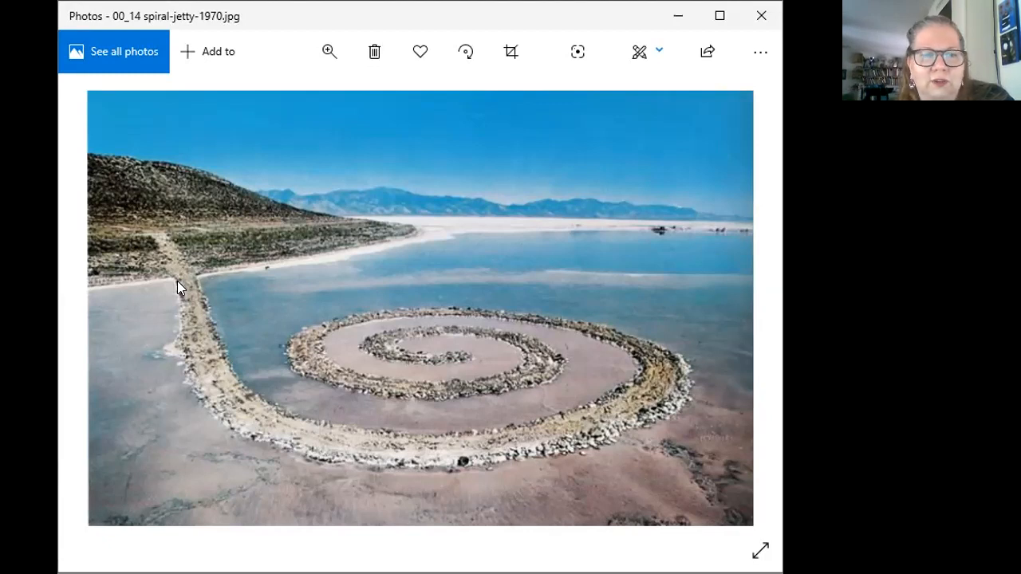
mouse_move(279, 450)
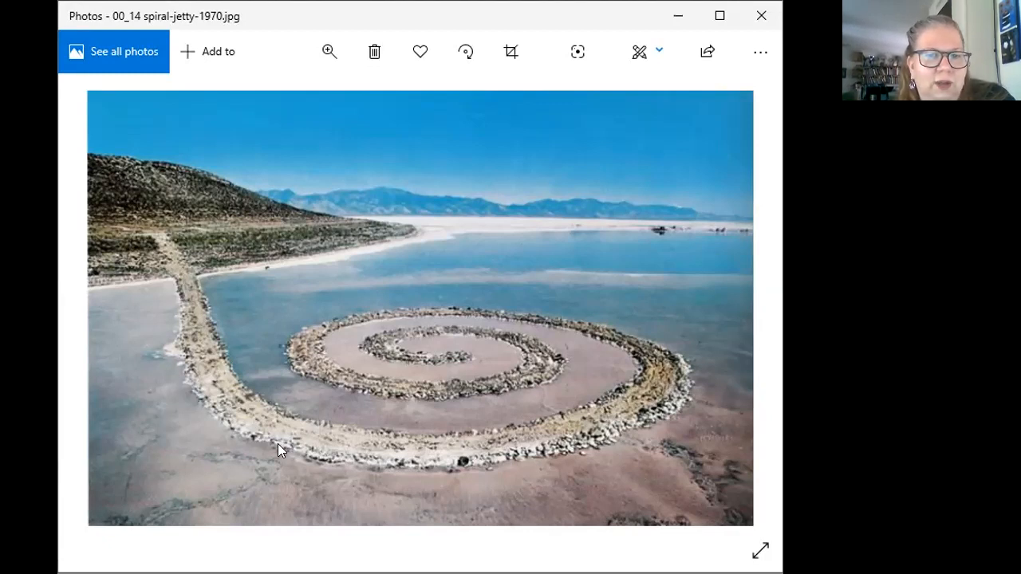
mouse_move(673, 366)
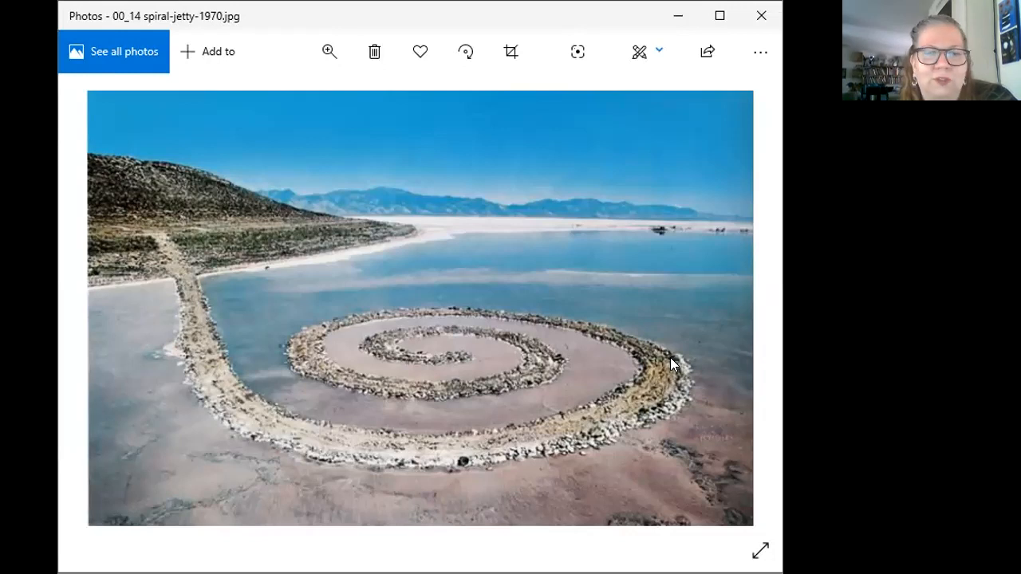
mouse_move(513, 339)
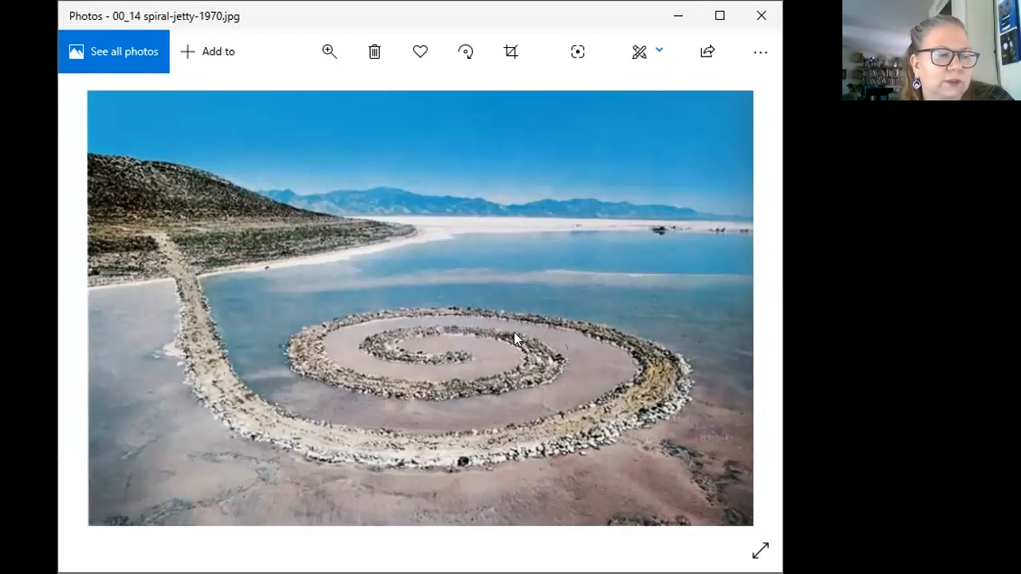
mouse_move(555, 327)
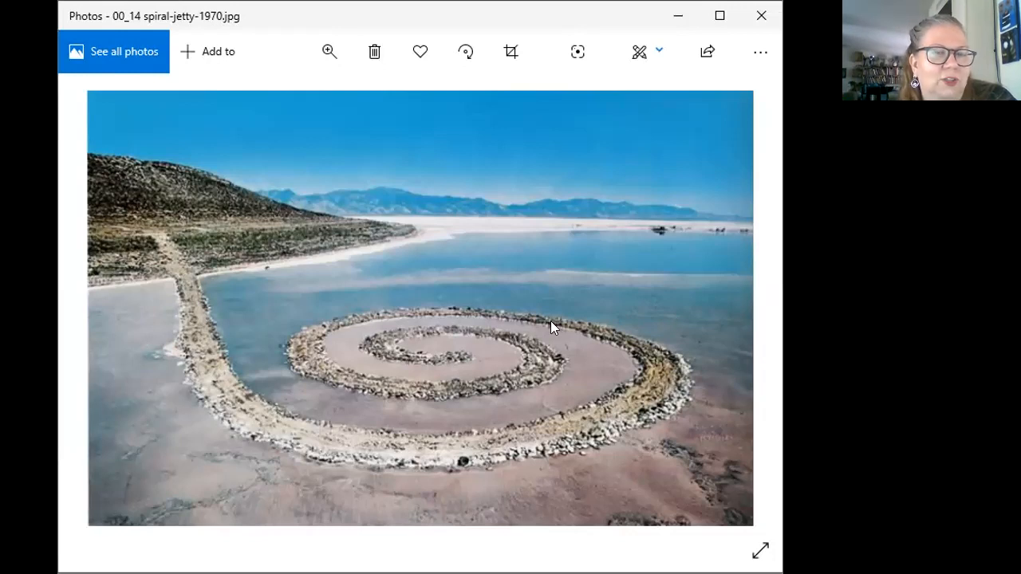
mouse_move(466, 434)
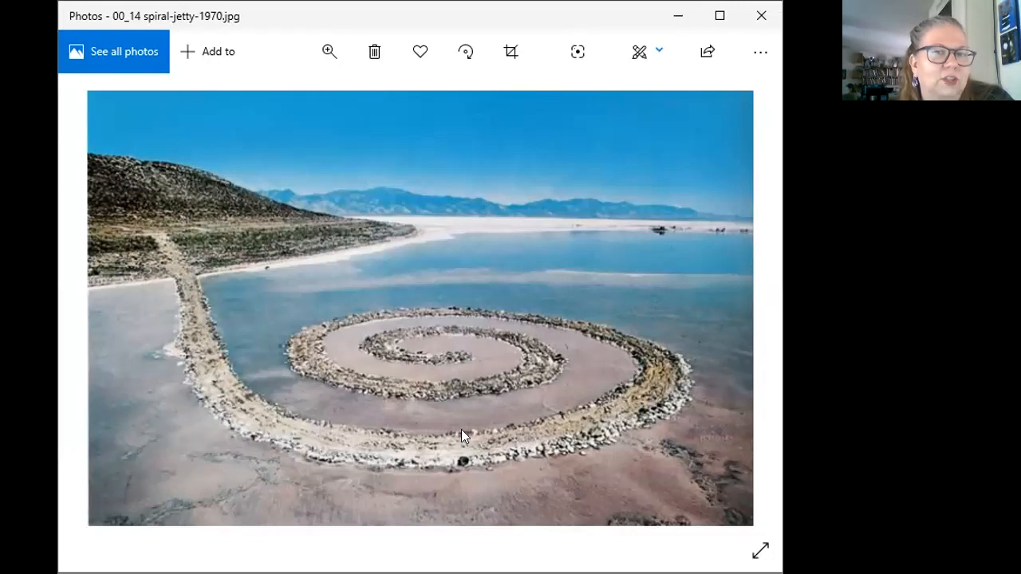
mouse_move(536, 433)
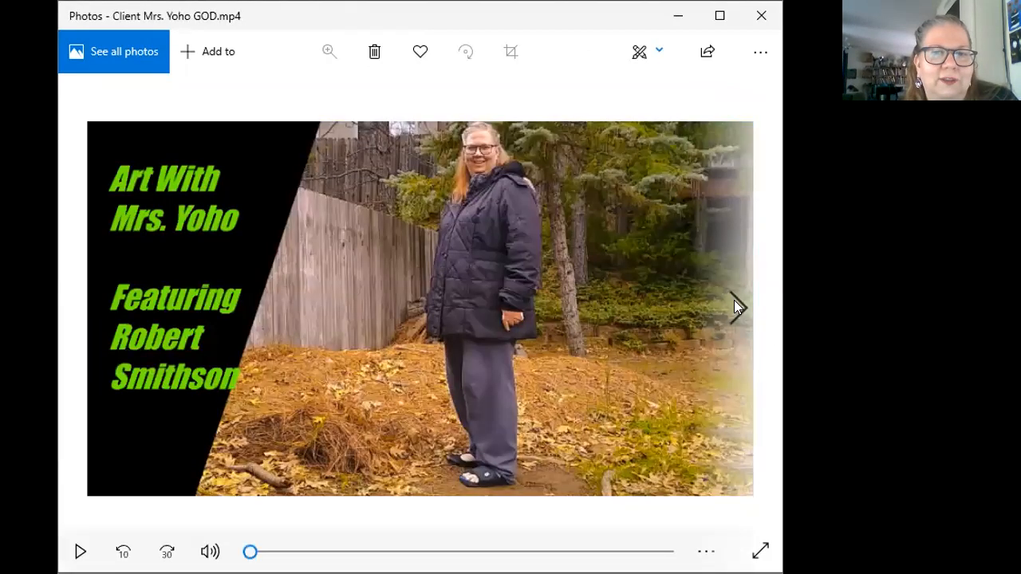
mouse_move(197, 507)
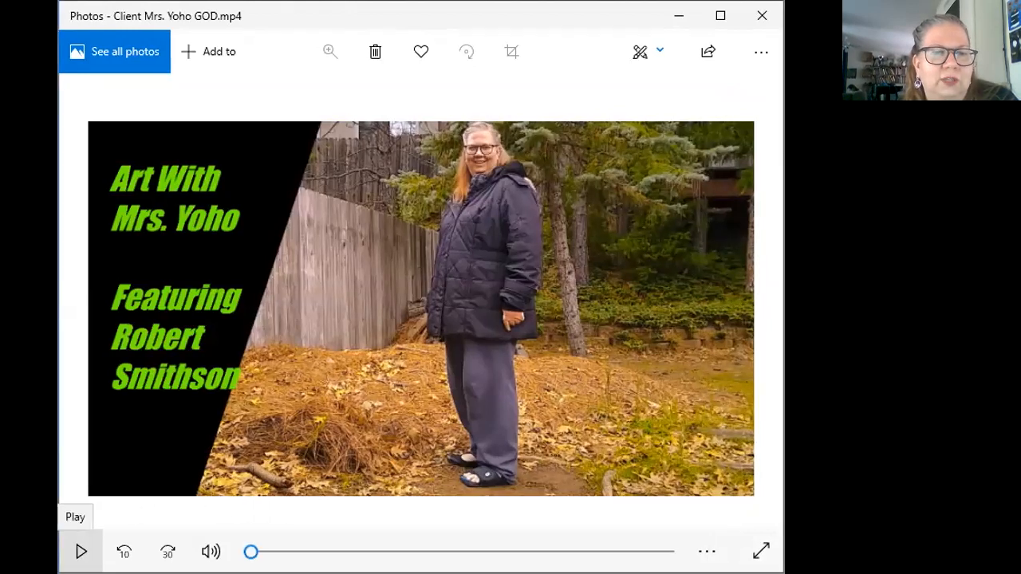
left_click(80, 552)
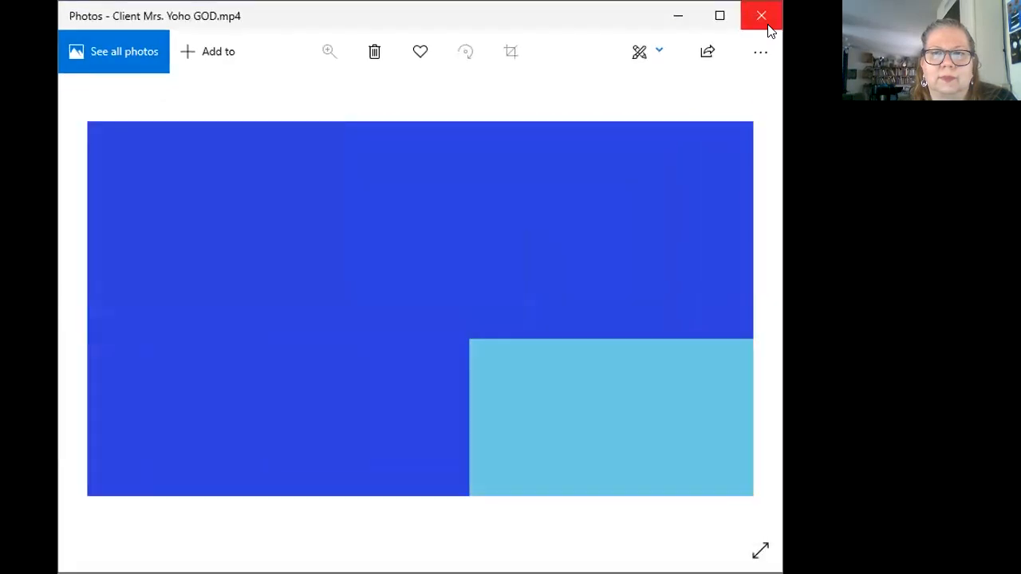
mouse_move(614, 253)
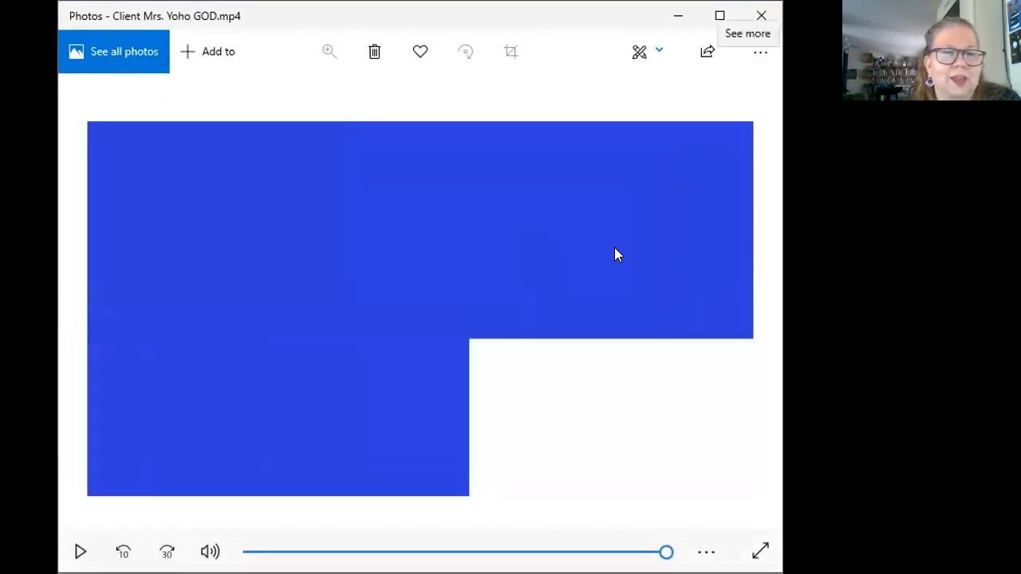
mouse_move(619, 254)
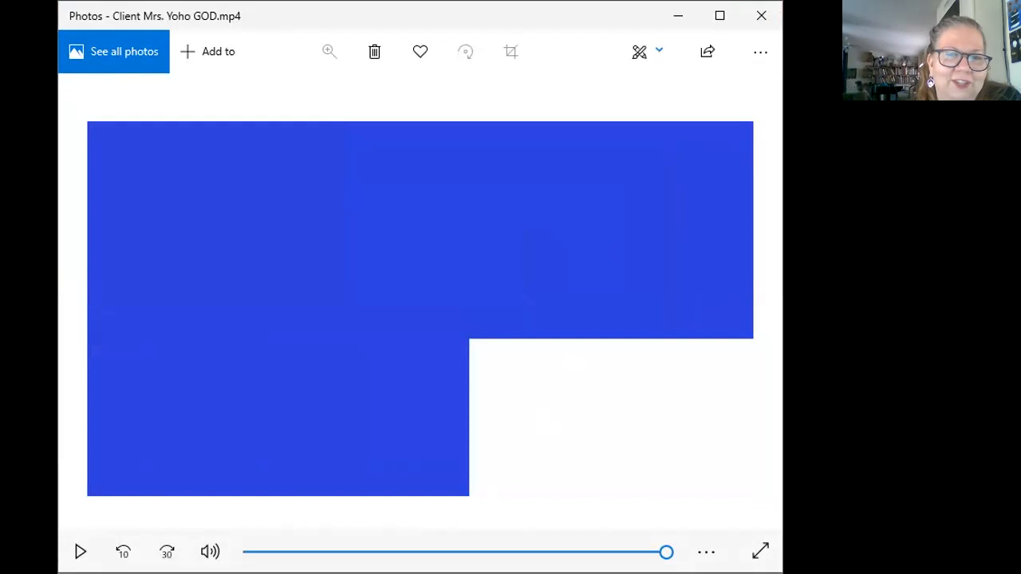